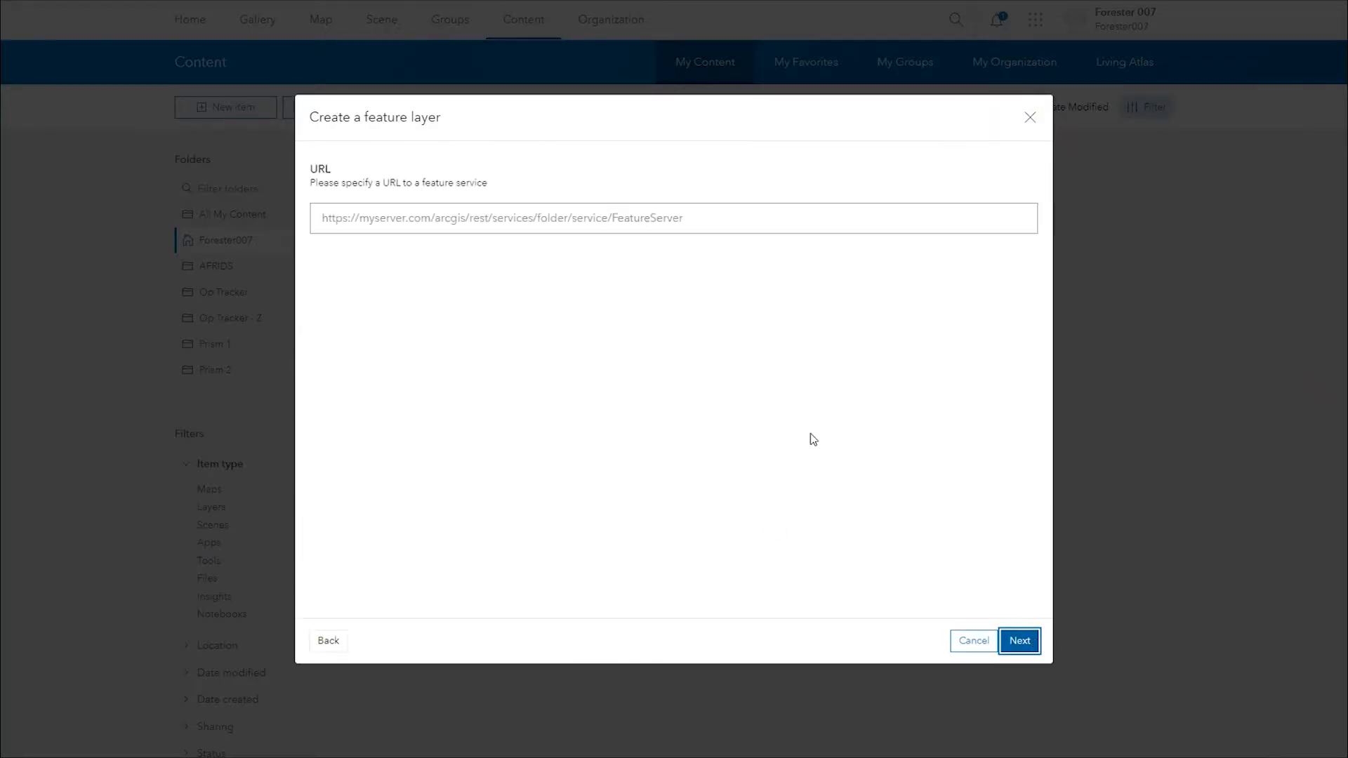
- Continue past the FeatureServer URL and enter title Op_Tracker_Sample_Block_Boundary with summary Op Tracker Block Boundary Demo
left_click(1019, 641)
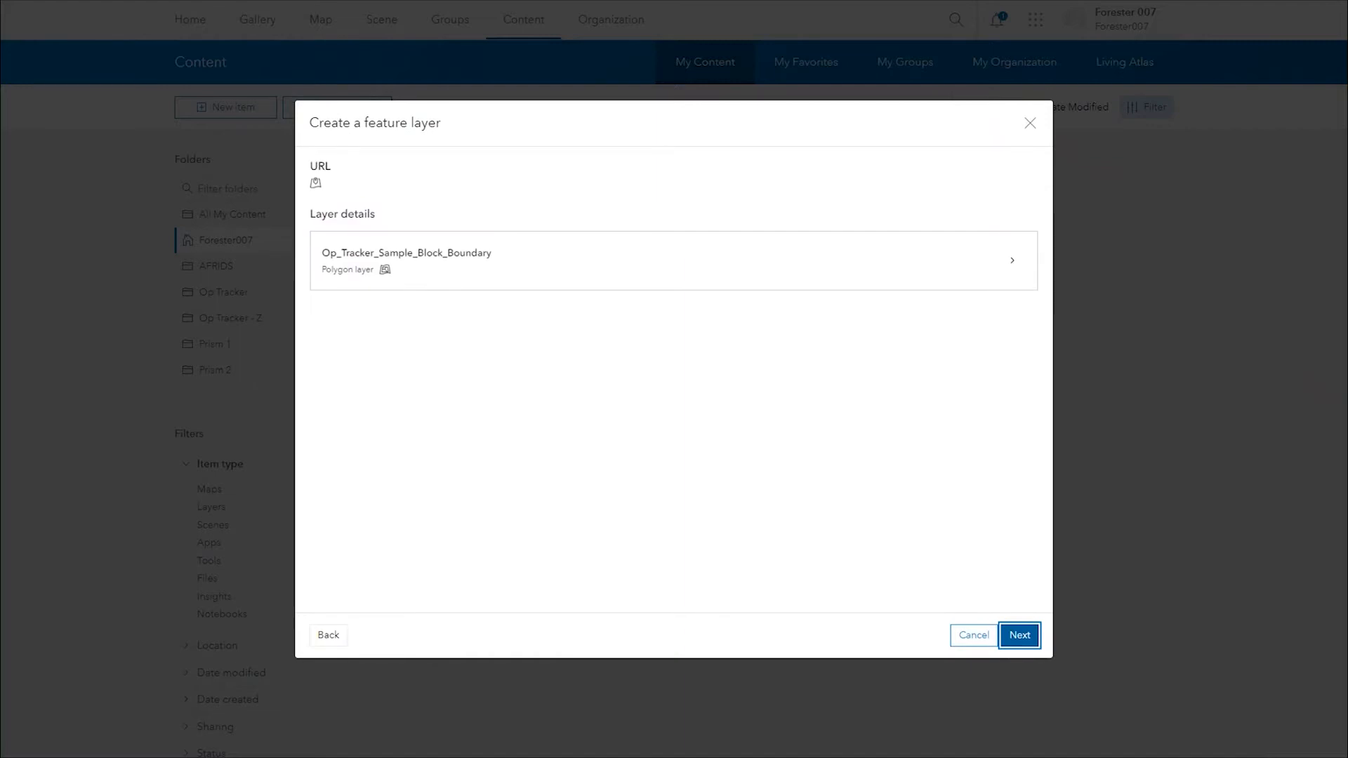
left_click(1019, 634)
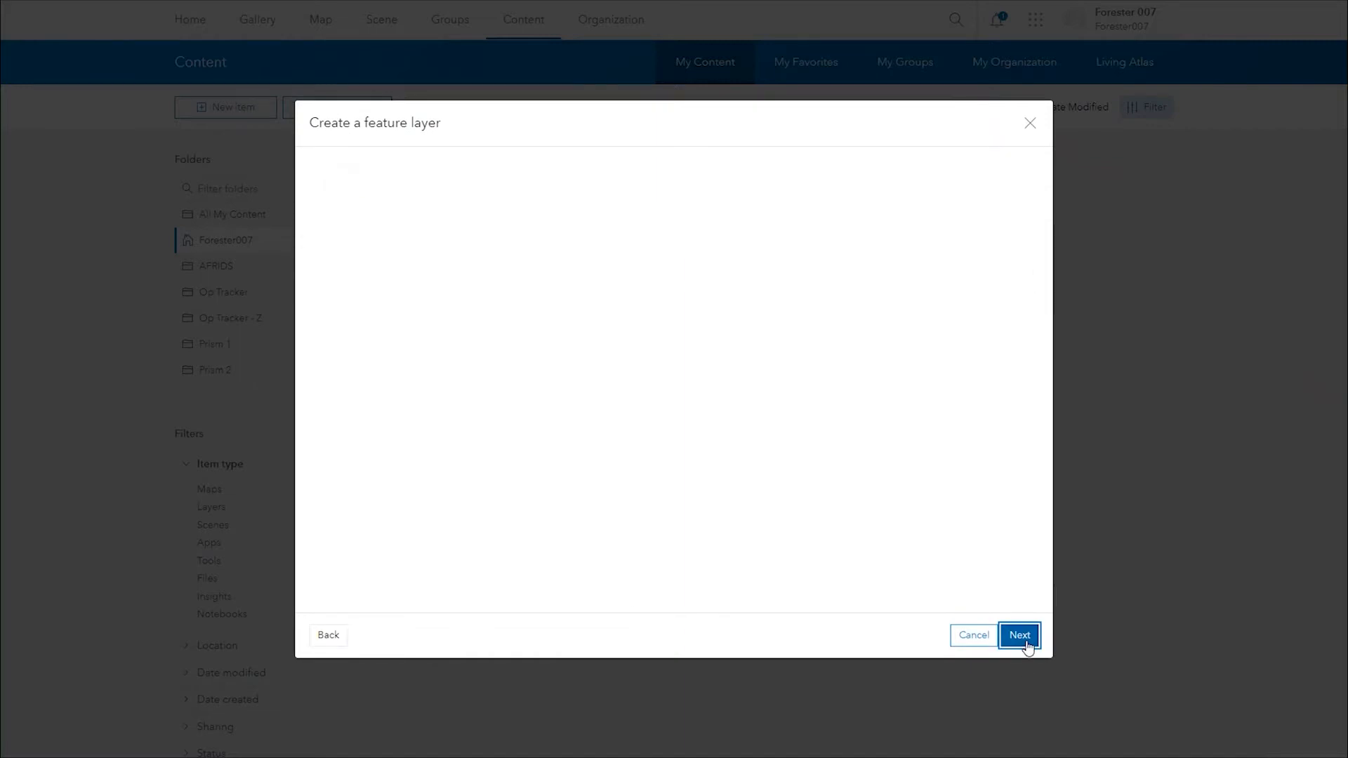
left_click(1019, 635)
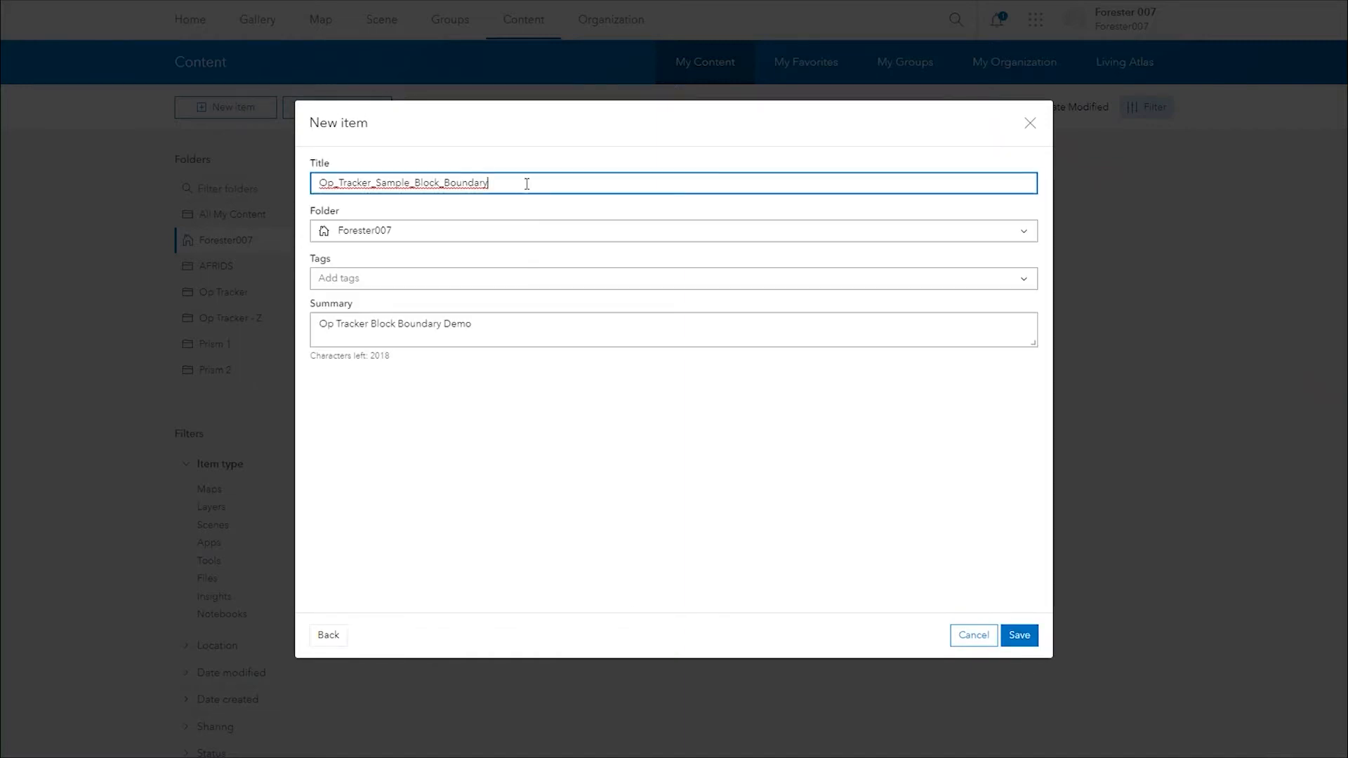
left_click(671, 278)
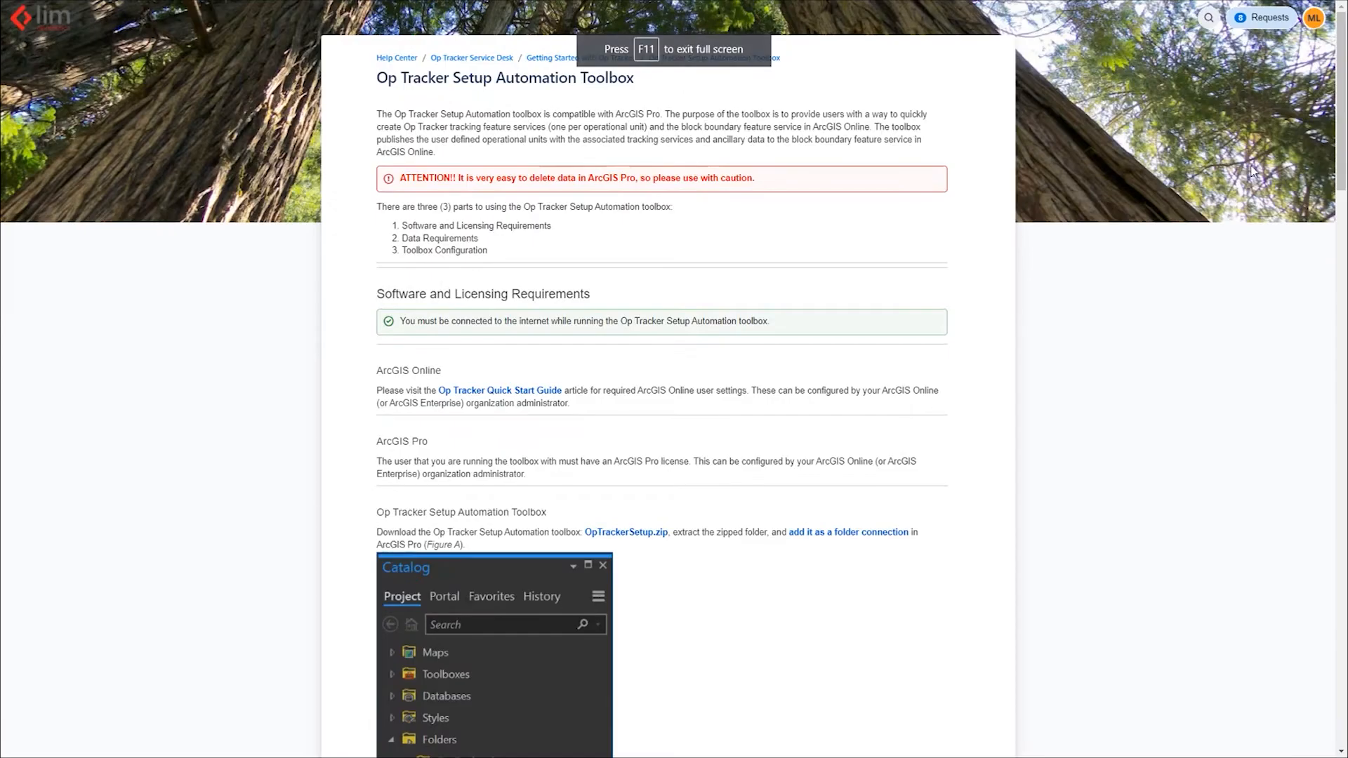
- Scroll the Setup Automation Toolbox article down to Software and Licensing Requirements
scroll("down", 3)
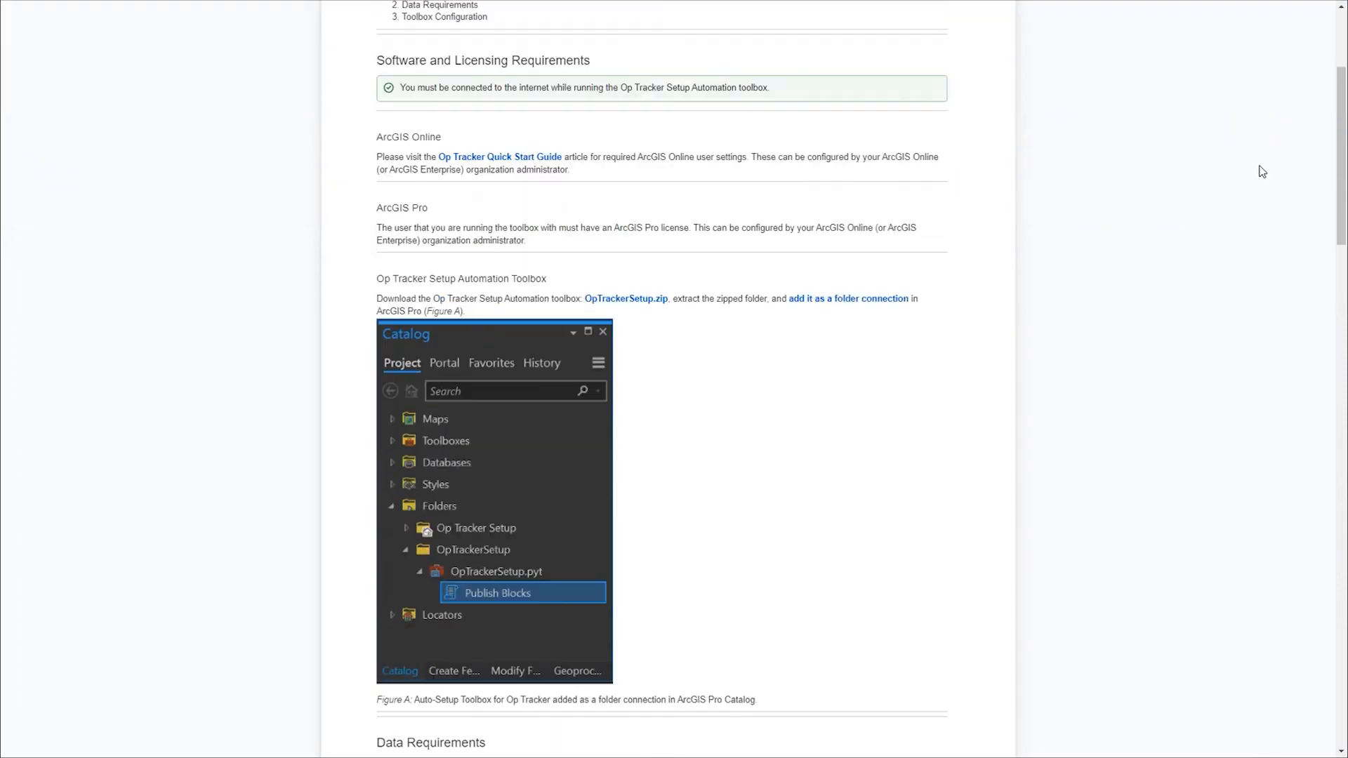
scroll("down", 3)
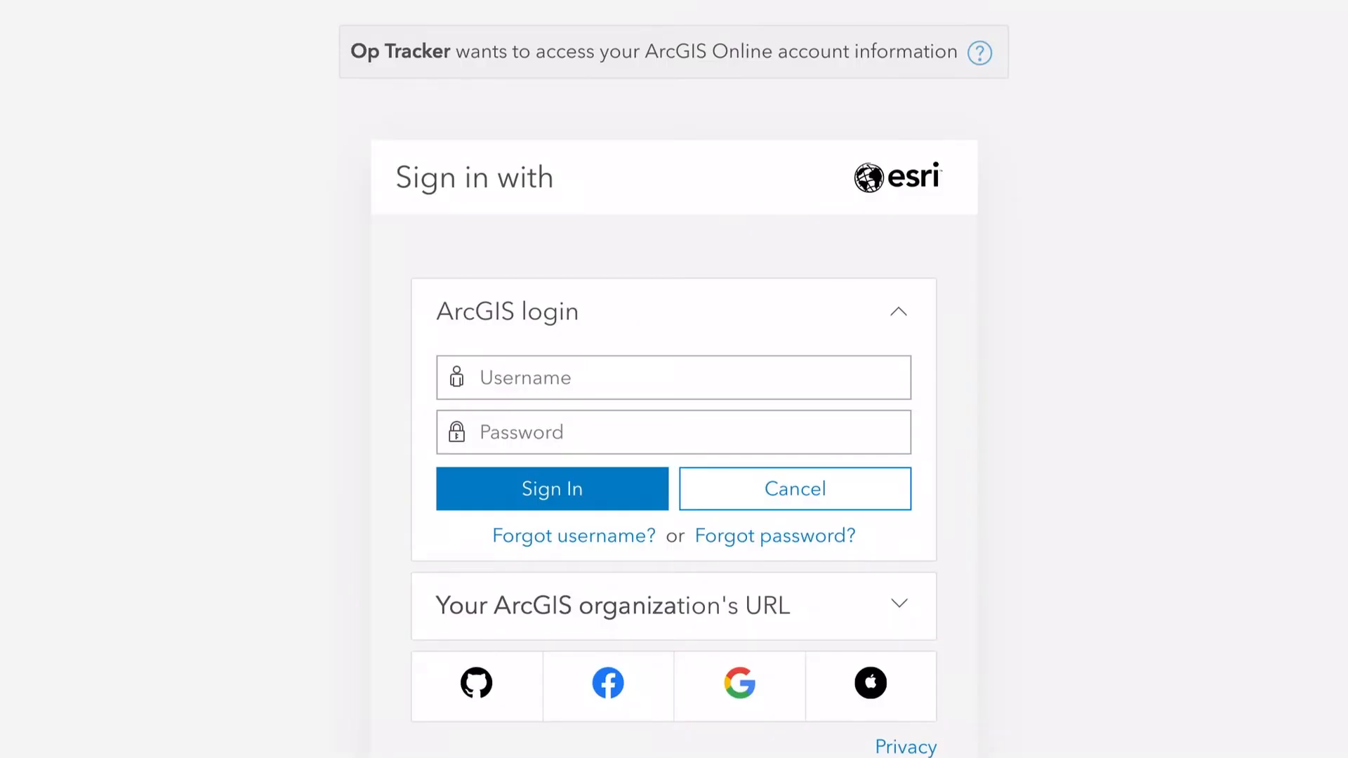
left_click(673, 377)
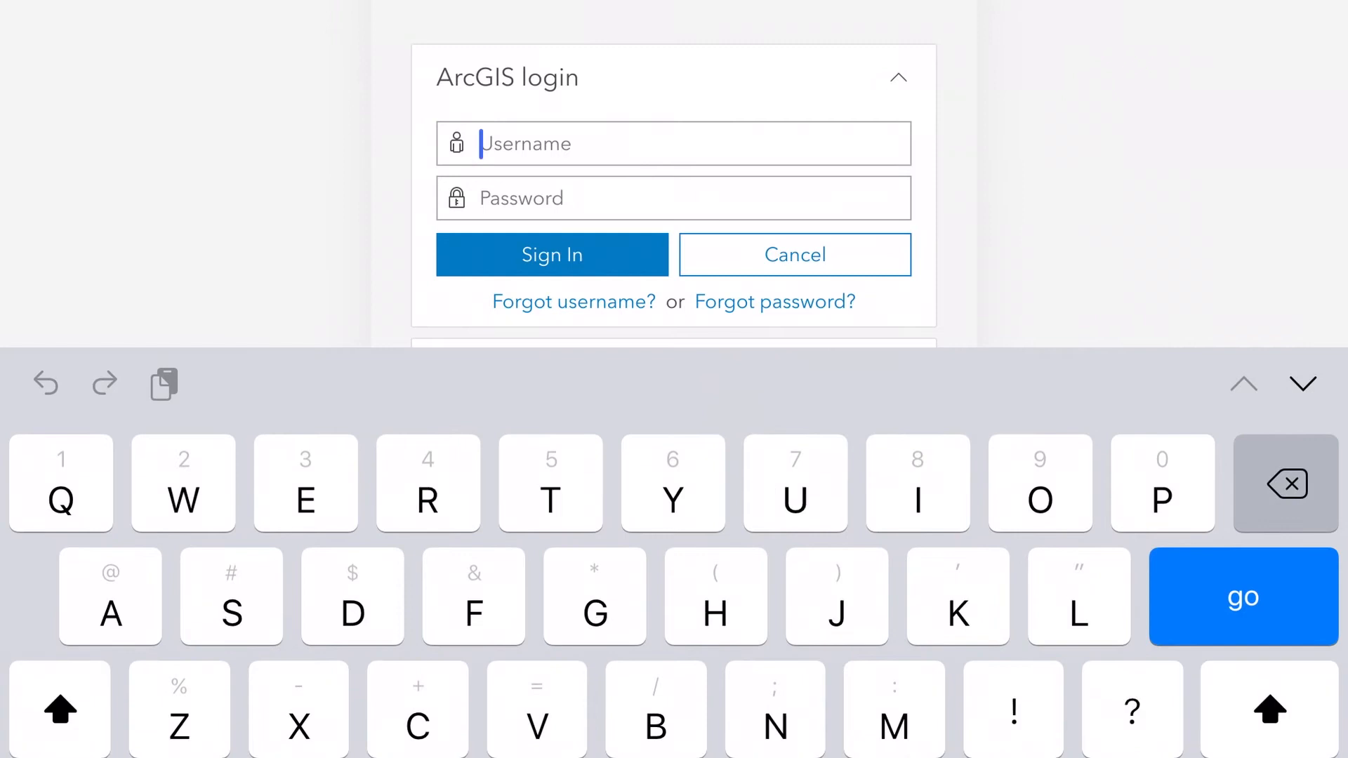
type("Fore")
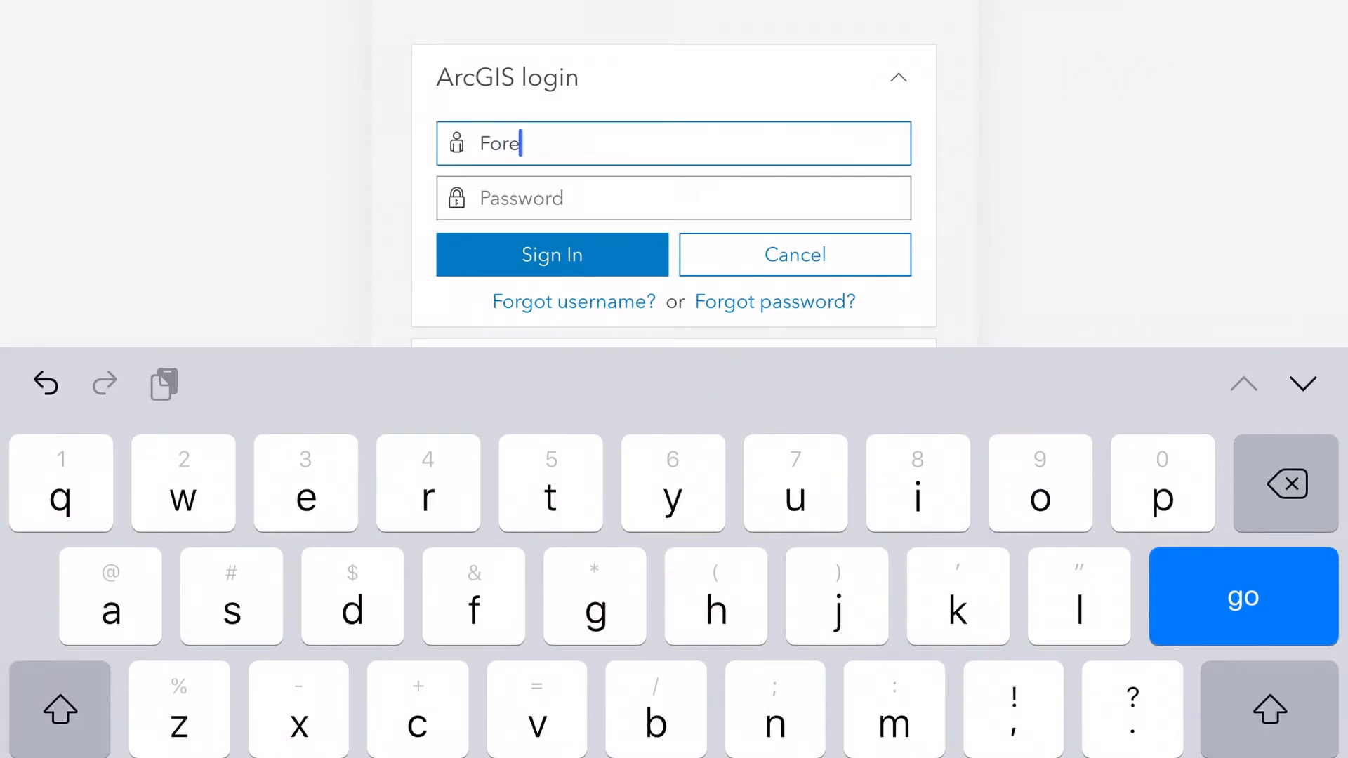
type("ster")
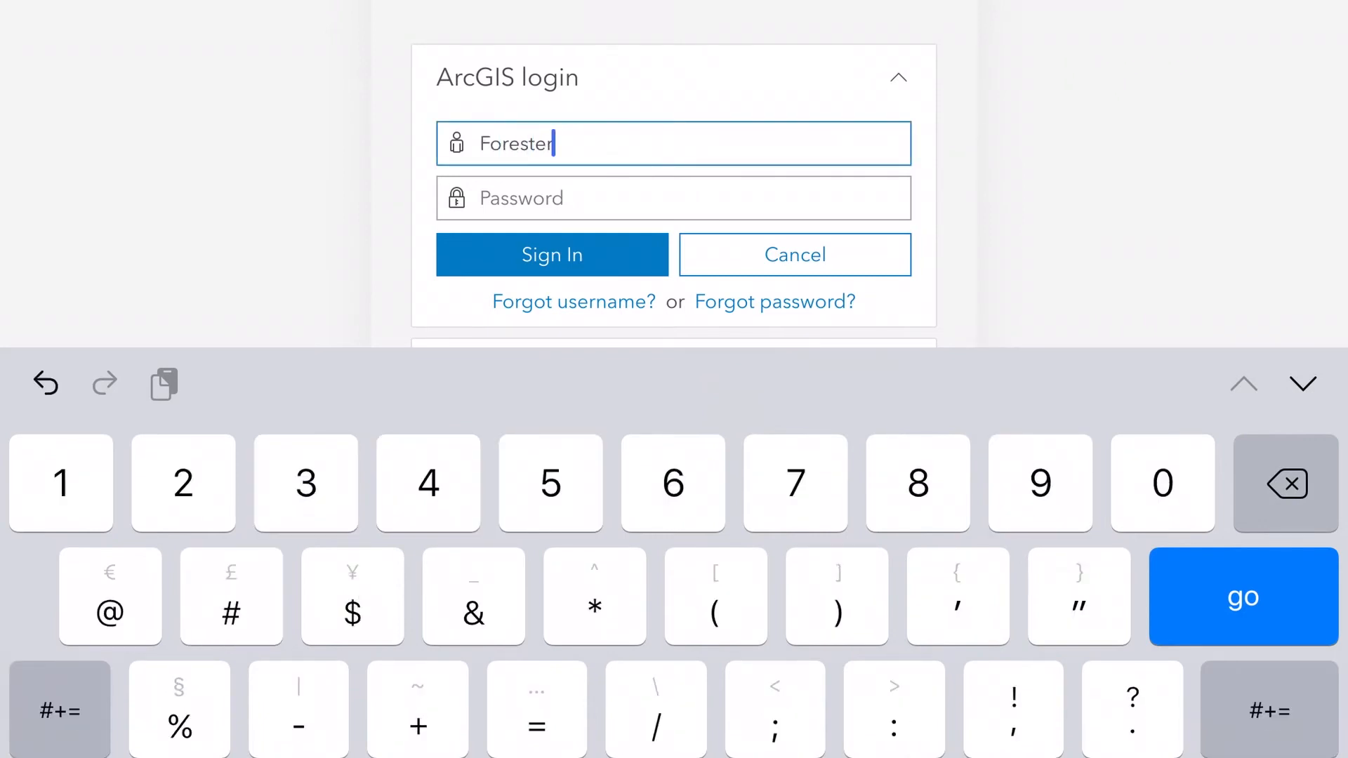
left_click(551, 255)
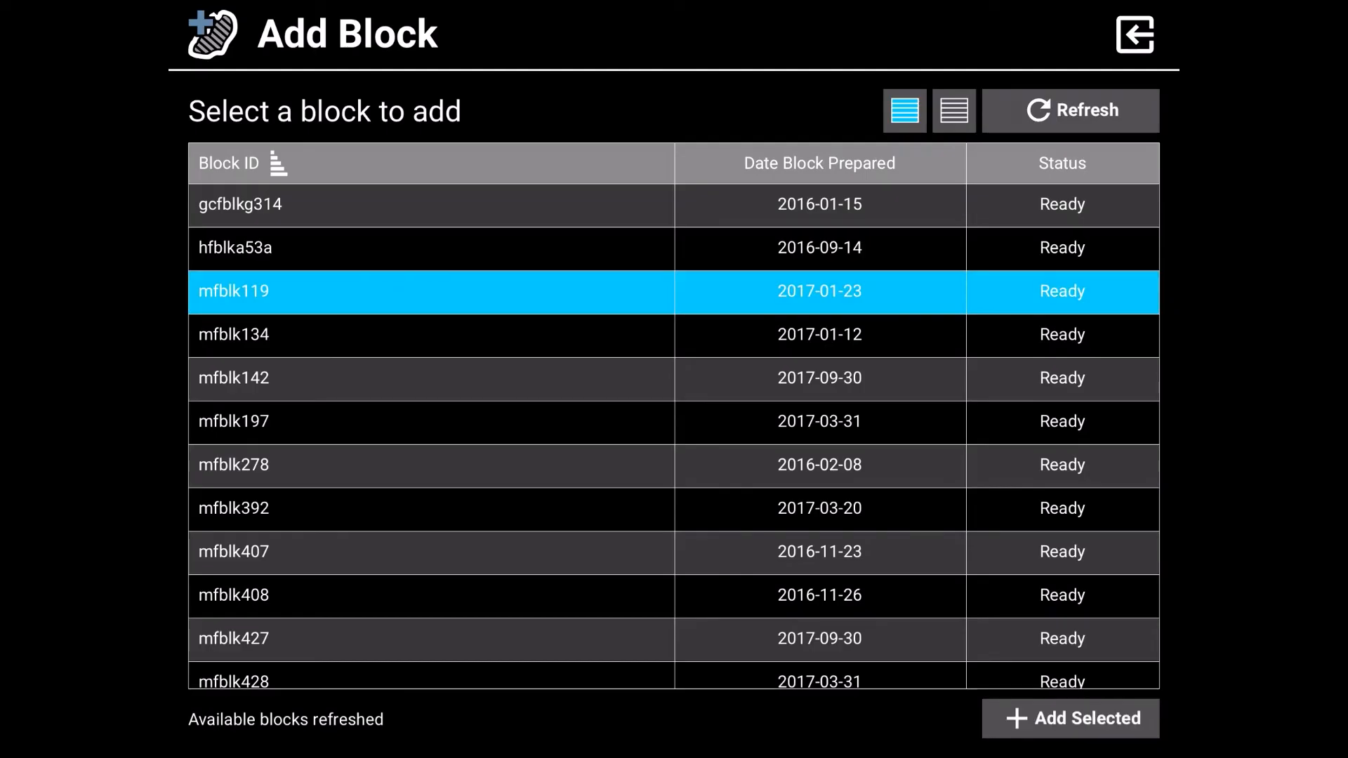
- Add block mfblk119 to the device and open it so its layers load
left_click(1070, 718)
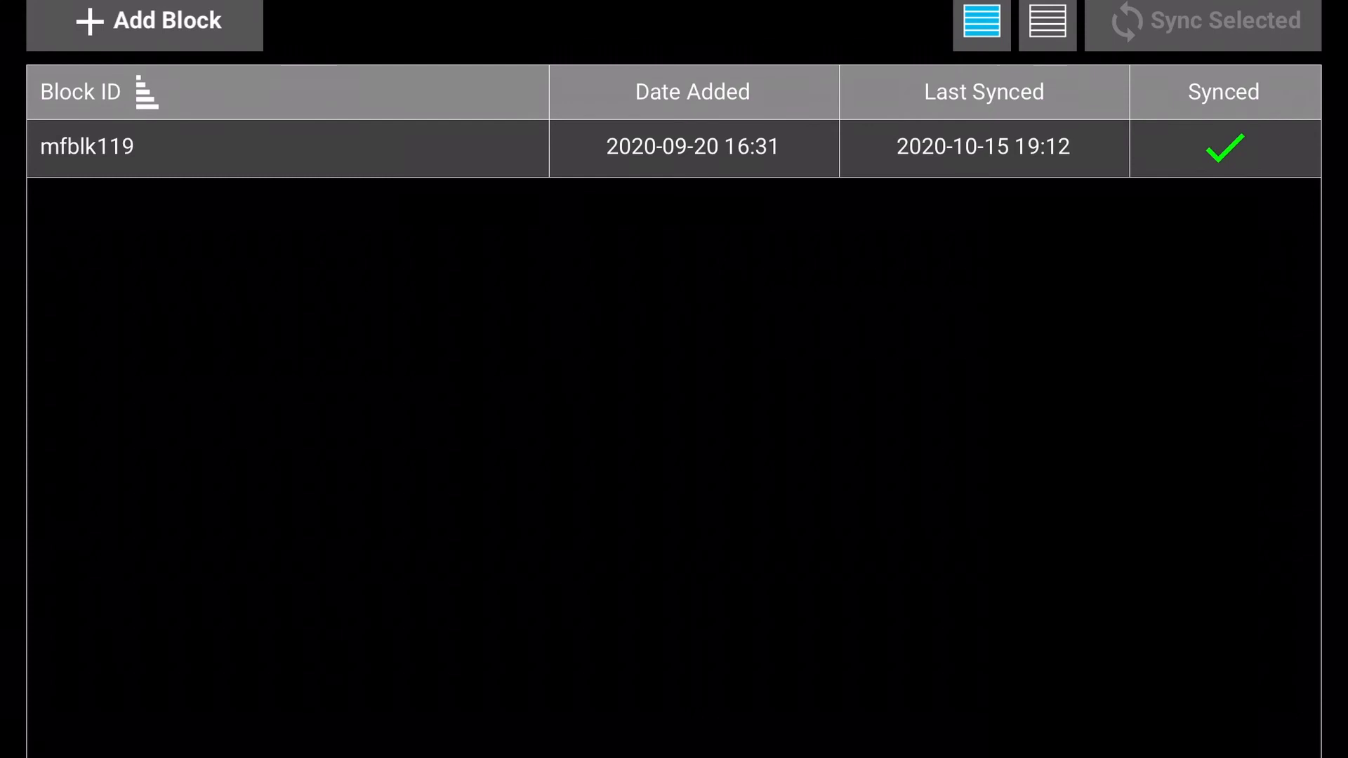
left_click(288, 146)
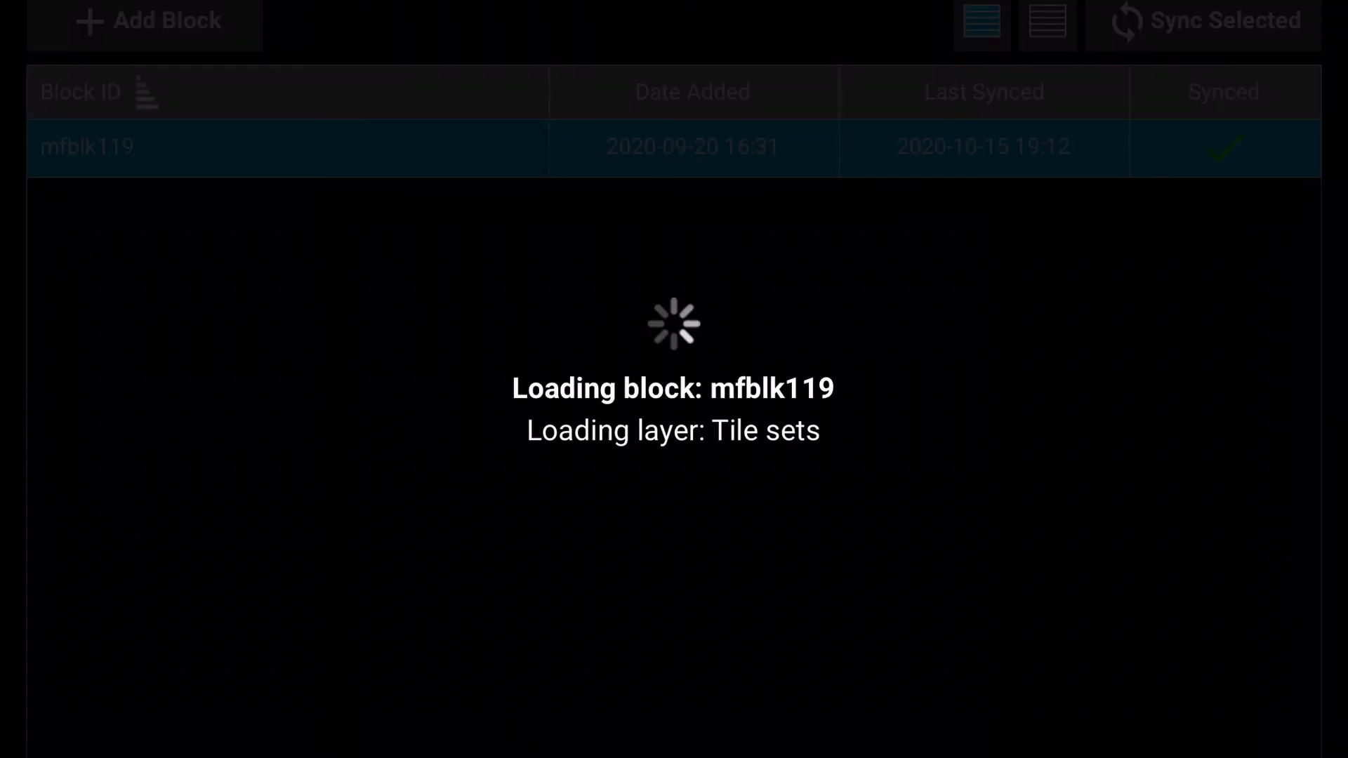